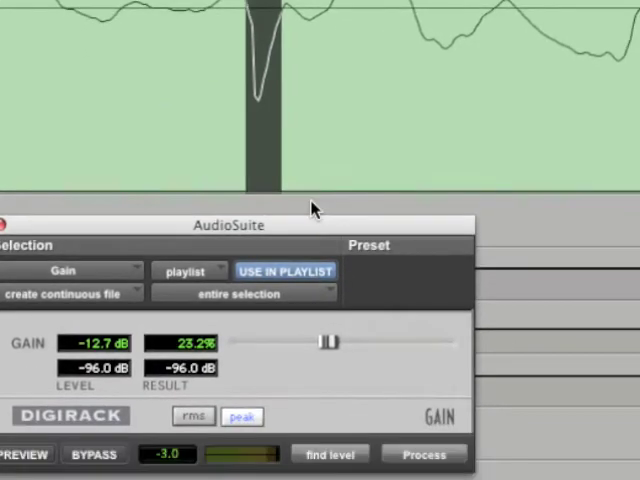
# Process the vocal click region with AudioSuite Gain set to -12.7 dB.
pyautogui.click(423, 454)
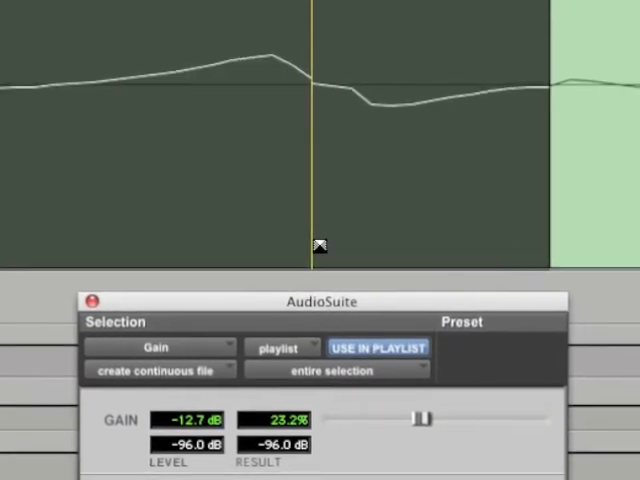
# Crossfade both edges of the click region, choosing Adjust Bounds in each invalid-fade warning.
pyautogui.click(379, 348)
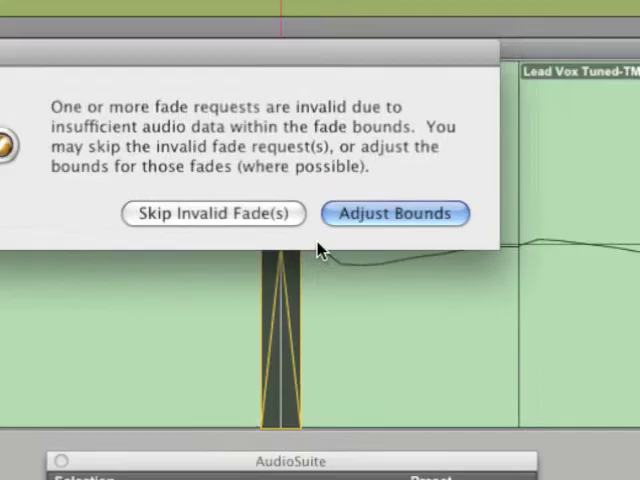
pyautogui.click(395, 213)
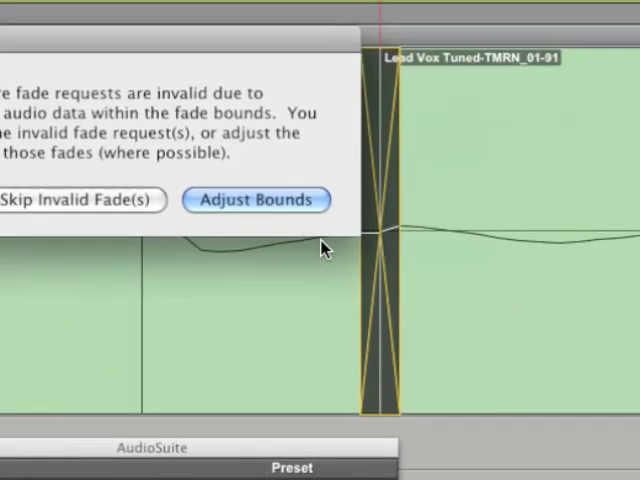
pyautogui.click(257, 199)
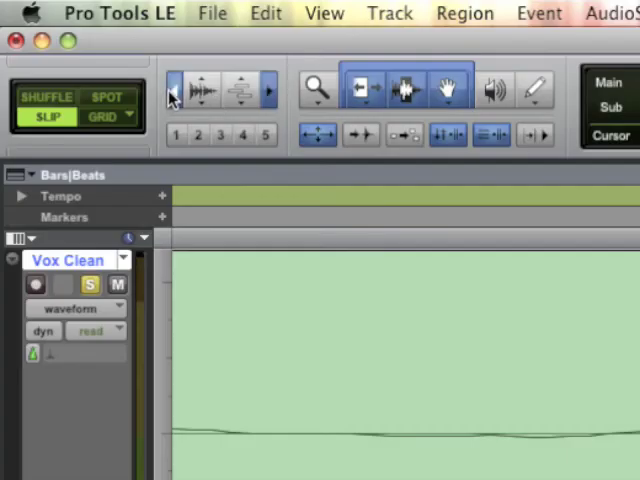